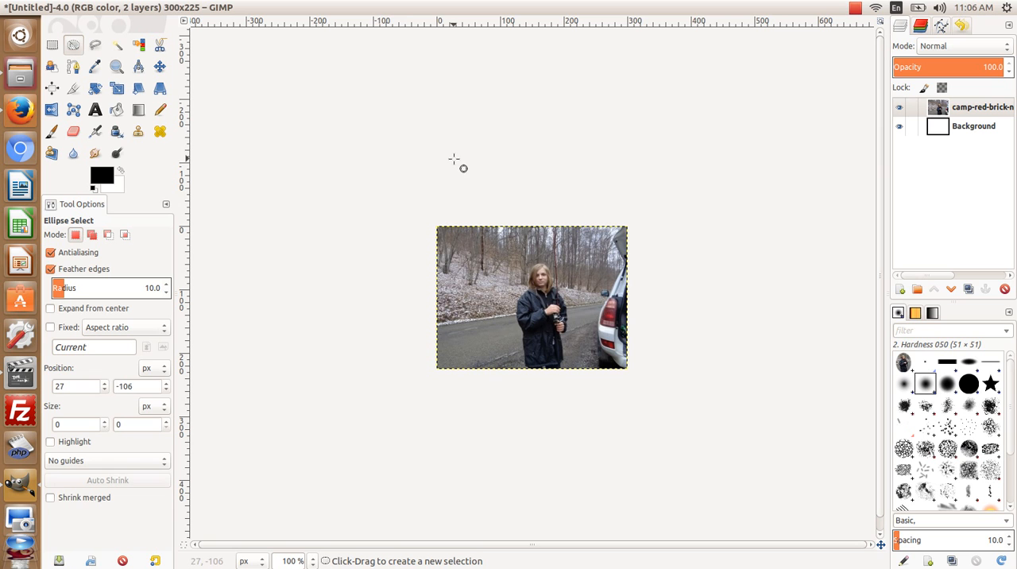
pyautogui.moveTo(516, 262)
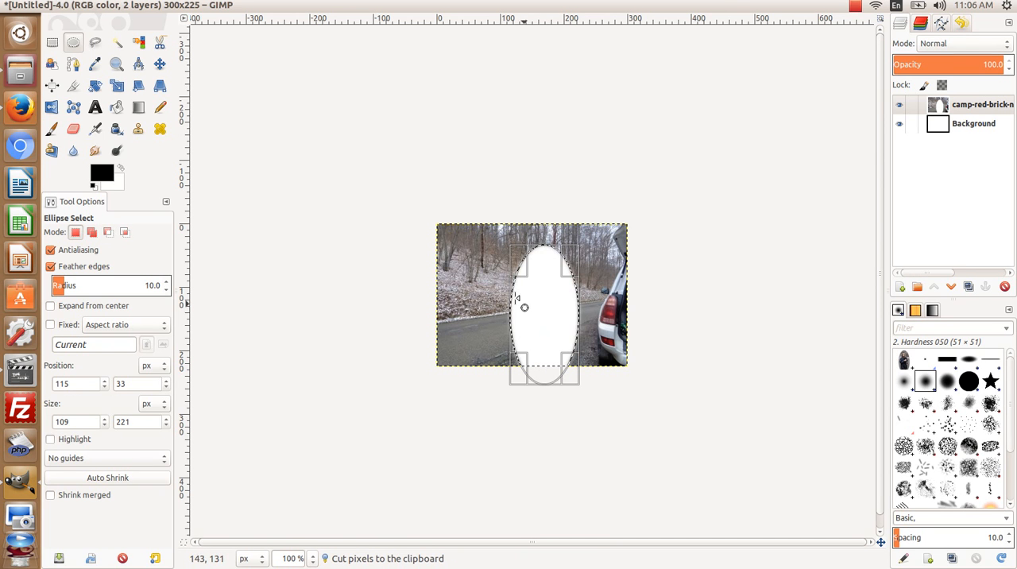
# Open the File menu to start a new image for the feathered oval
pyautogui.click(48, 7)
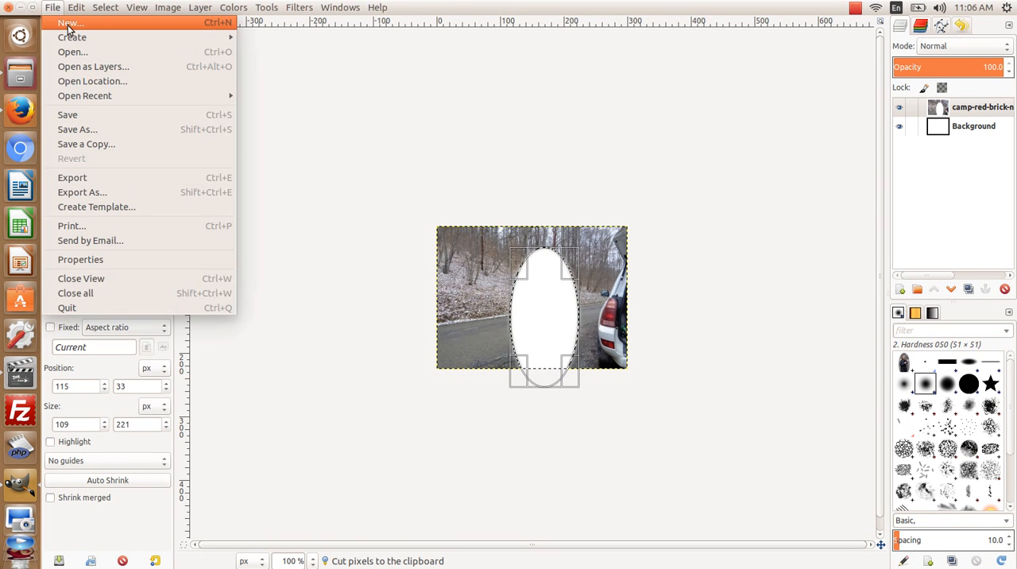
# Create a new blank image to hold the feathered oval cutout
pyautogui.click(62, 8)
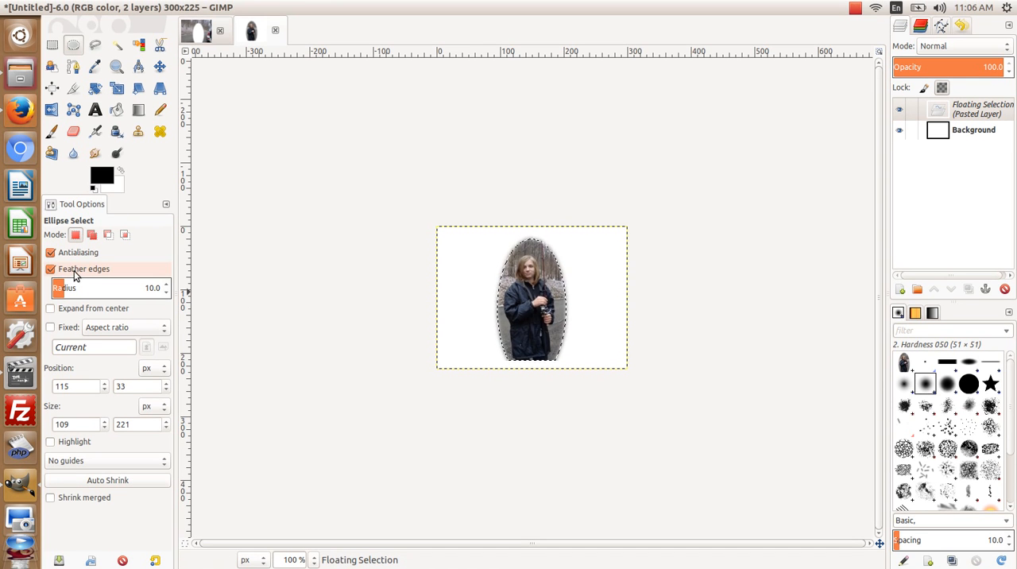
pyautogui.moveTo(76, 274)
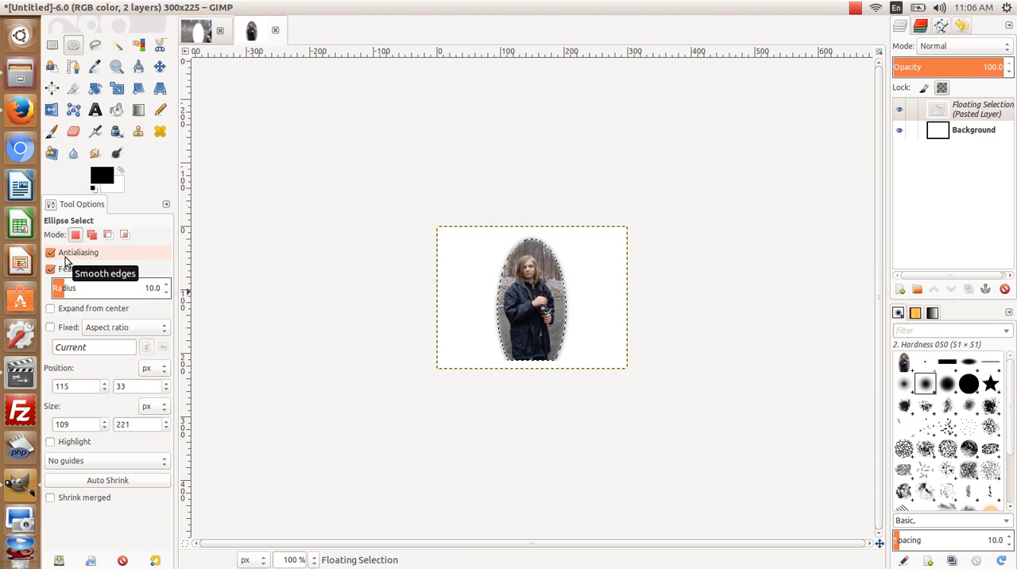
pyautogui.moveTo(575, 290)
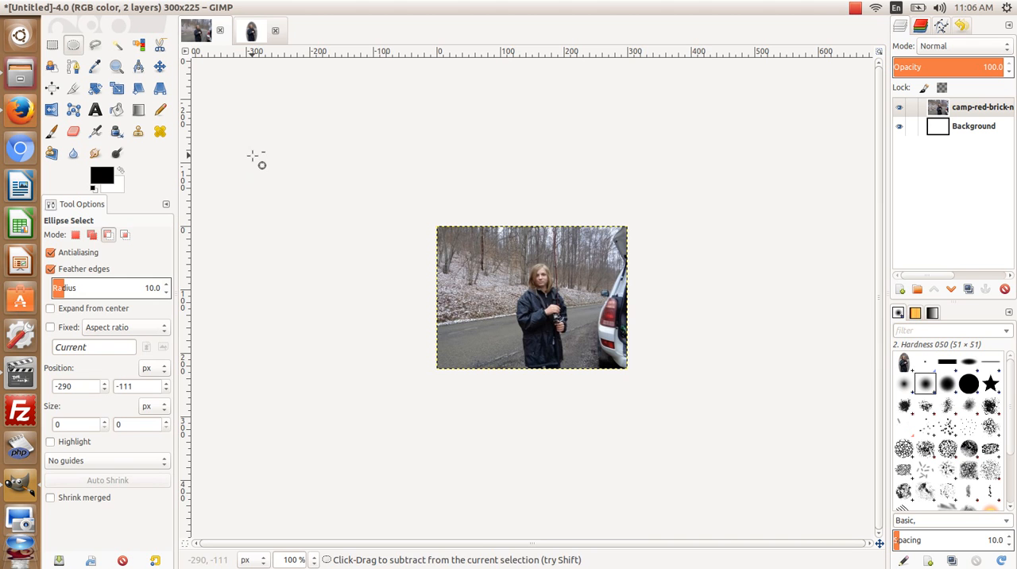
# Select a hard-edged oval around the person and create a new 300 × 225 image
pyautogui.click(51, 269)
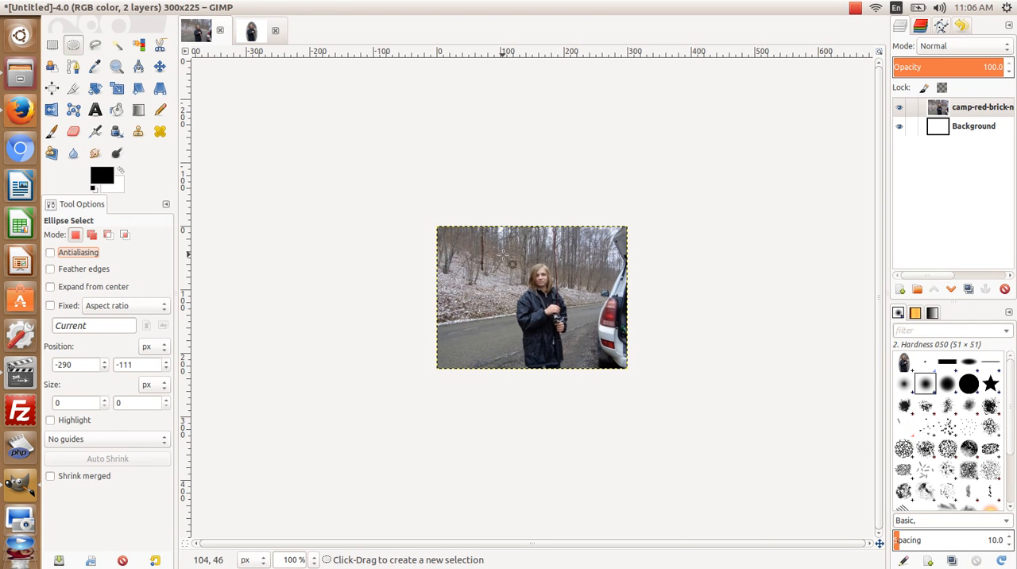
pyautogui.moveTo(502, 262); pyautogui.dragTo(586, 374)
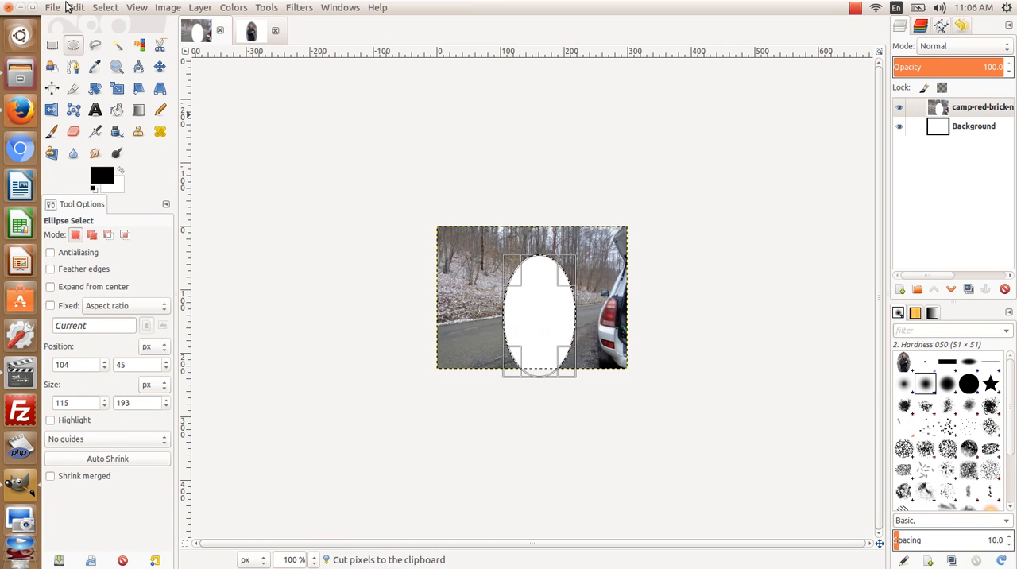
pyautogui.click(54, 7)
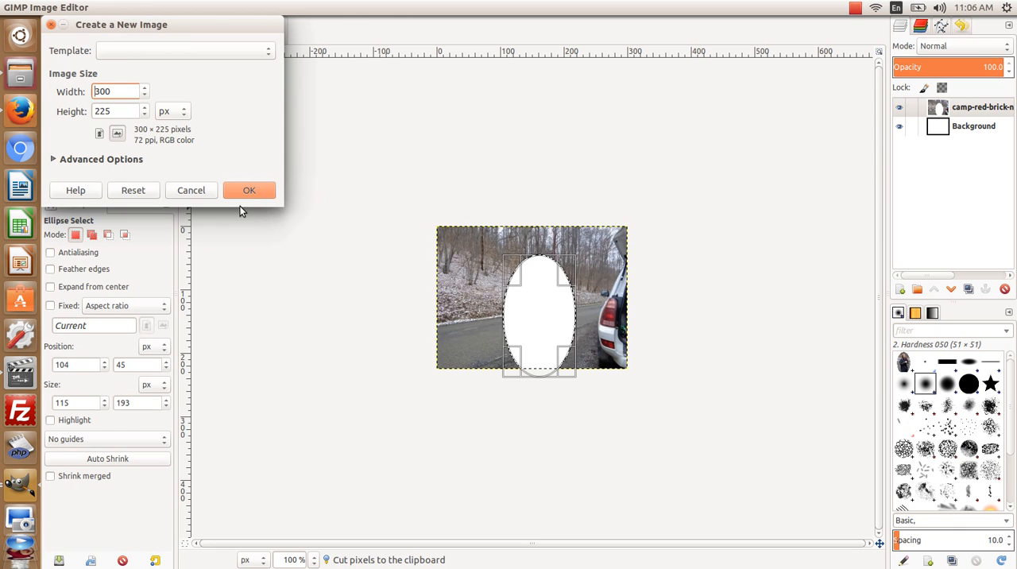
pyautogui.click(249, 190)
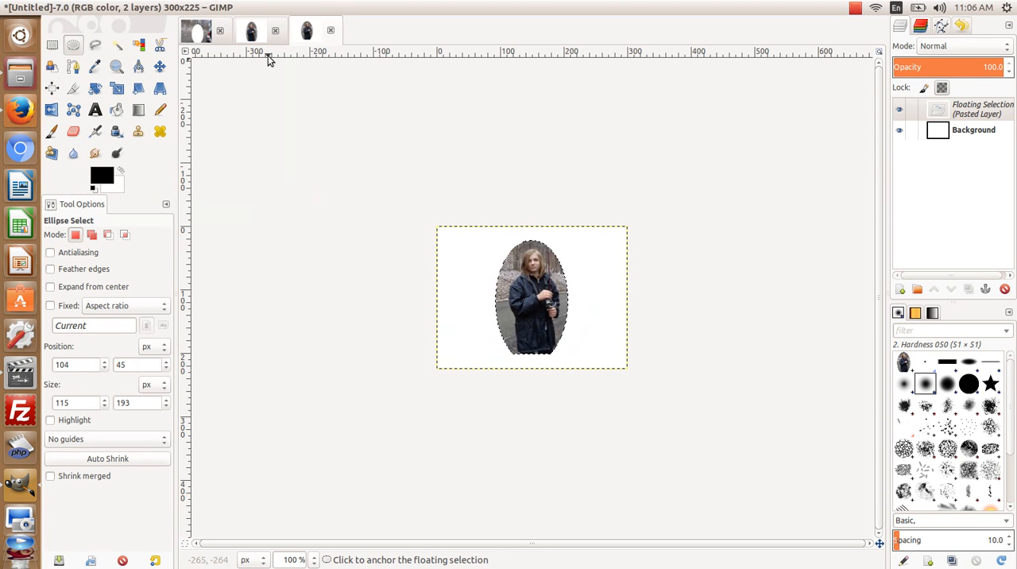
pyautogui.click(300, 30)
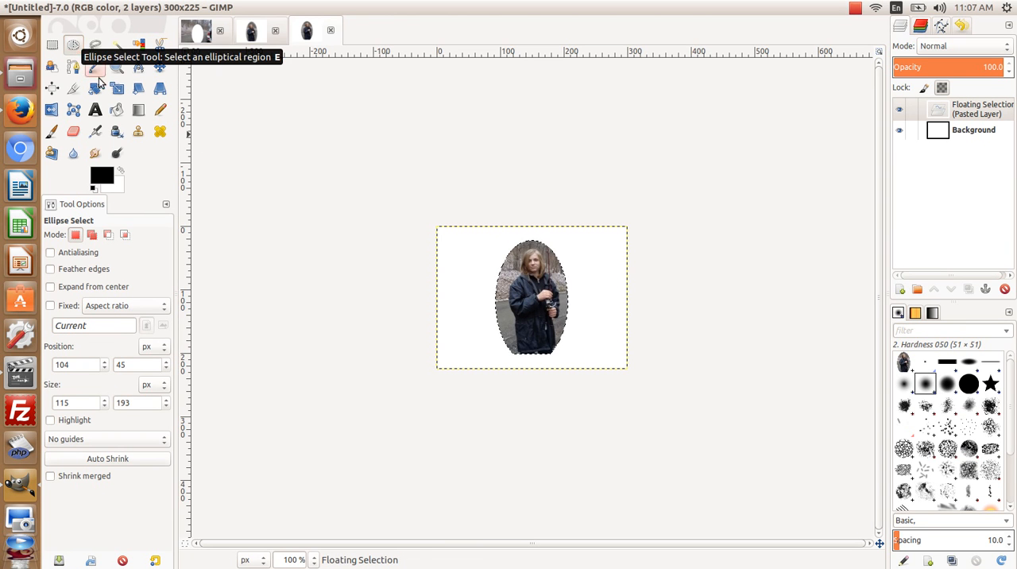
pyautogui.moveTo(522, 272)
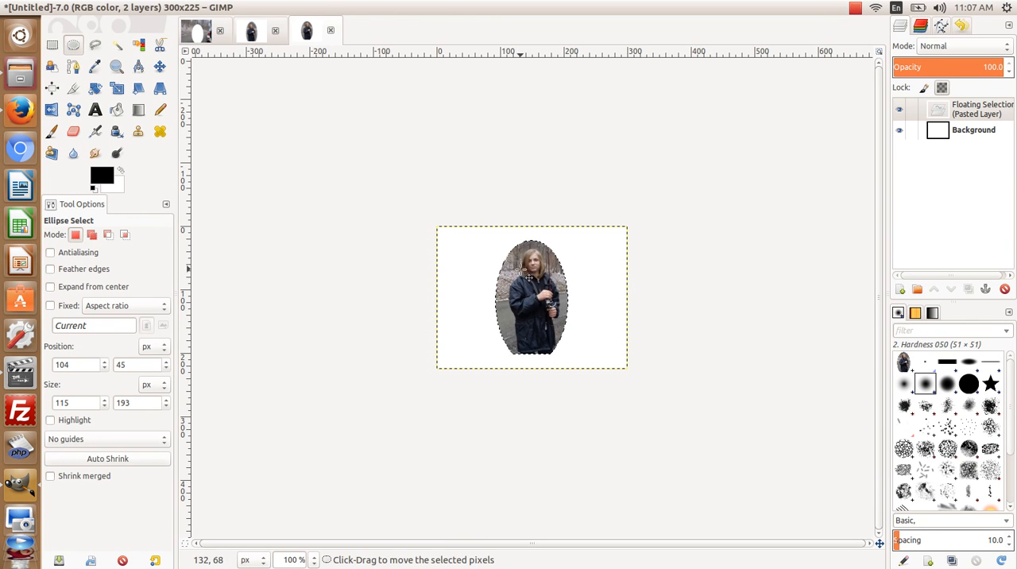